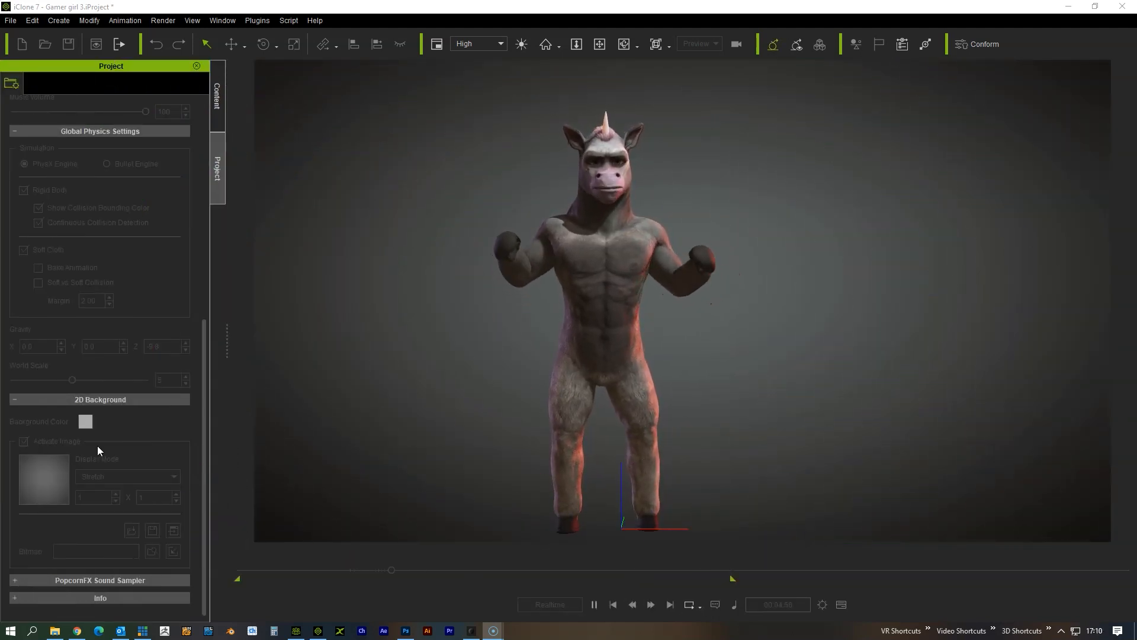
- Loop the background video input in vMix and restart its playback behind the character
left_click(612, 604)
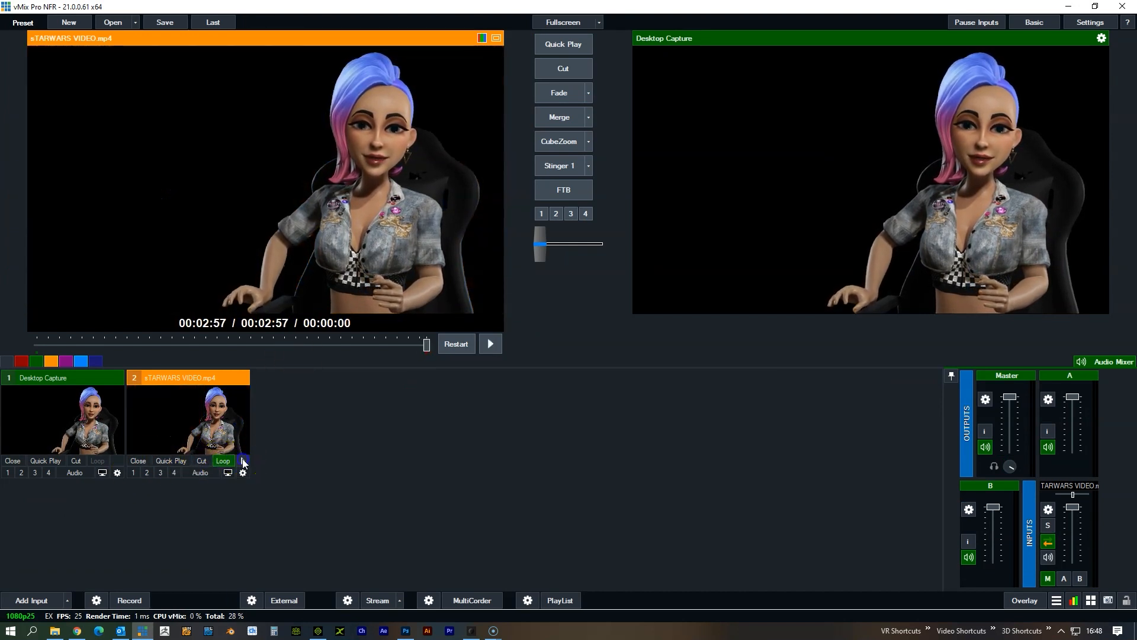
left_click(489, 343)
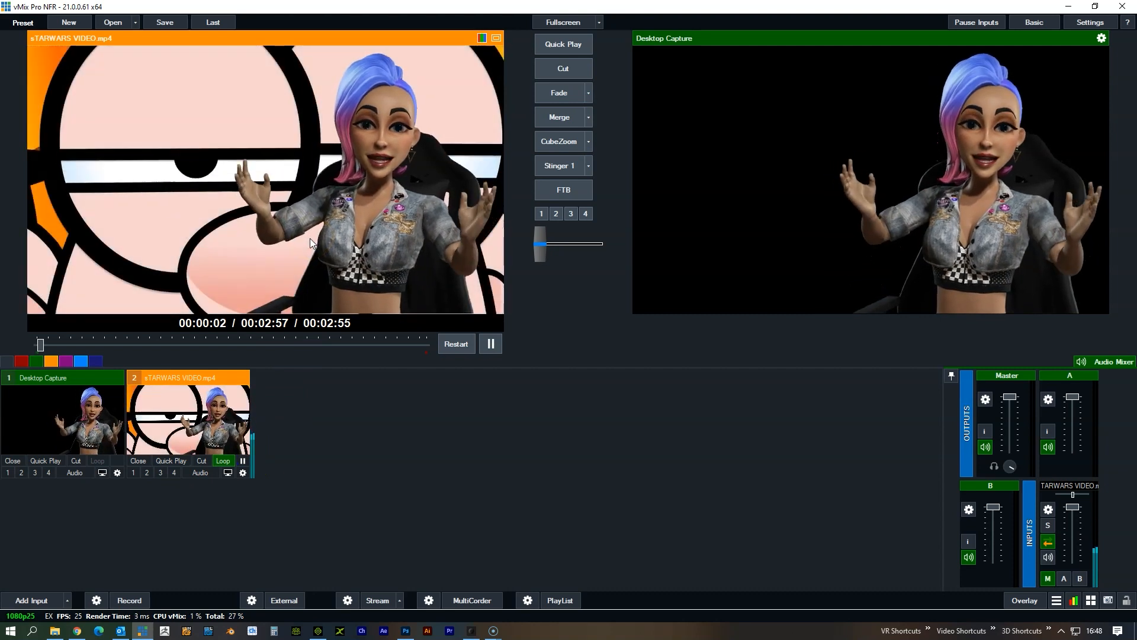